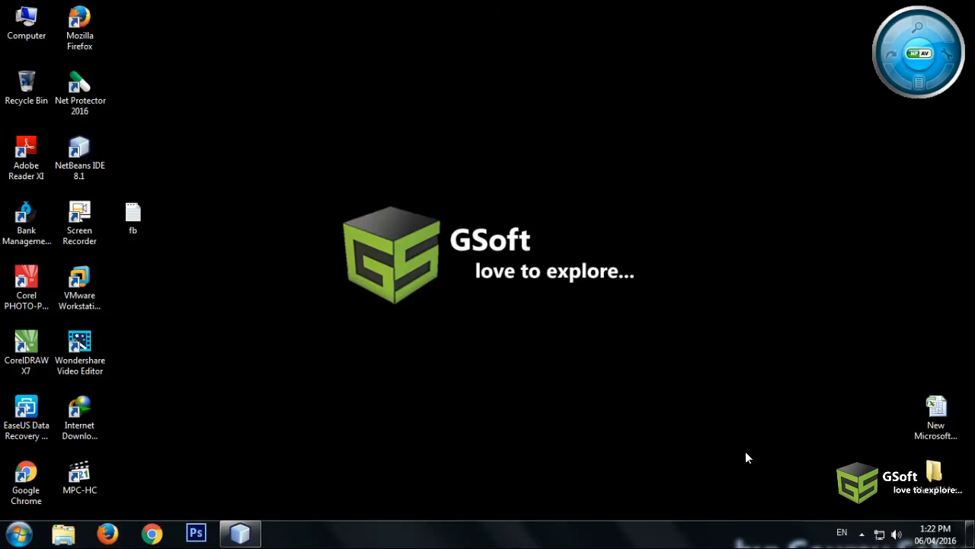
mouse_move(283, 406)
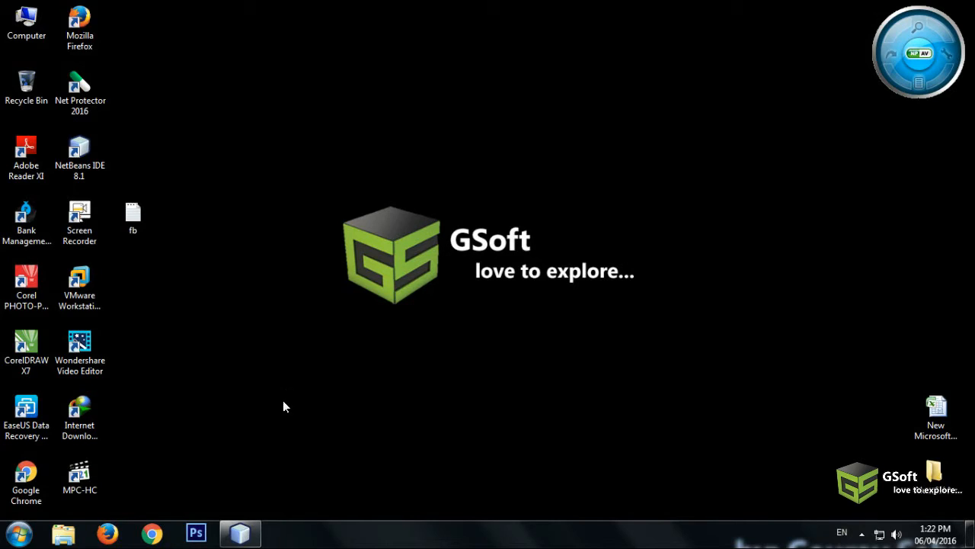
mouse_move(288, 269)
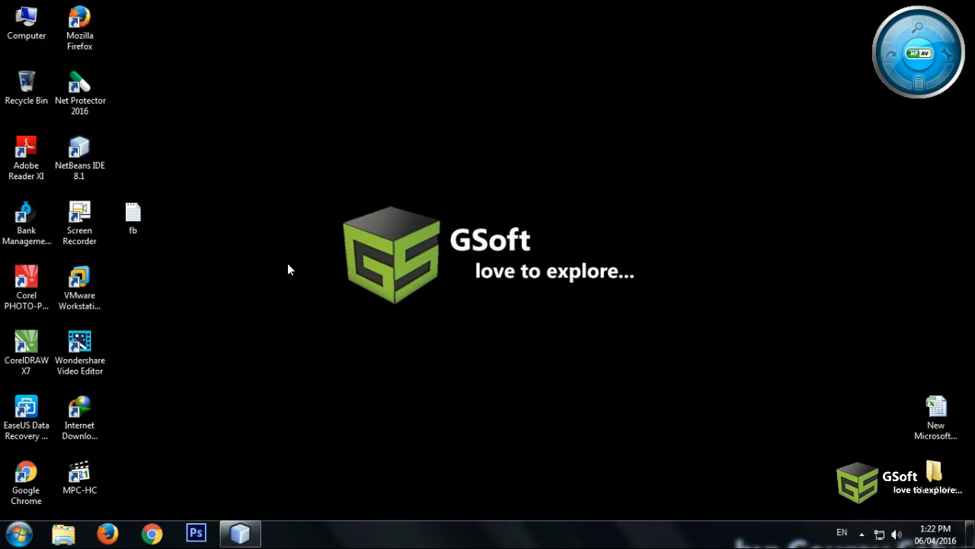
mouse_move(288, 231)
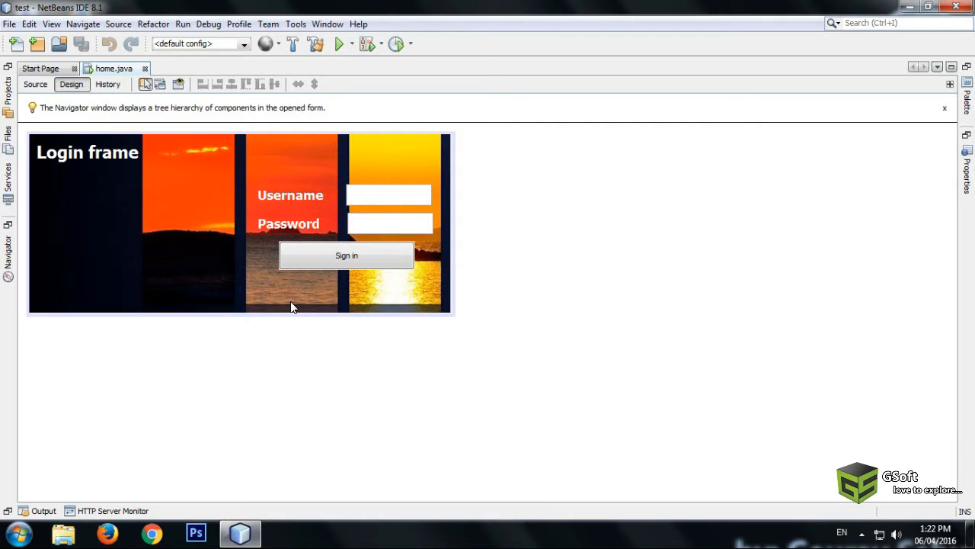
click(337, 43)
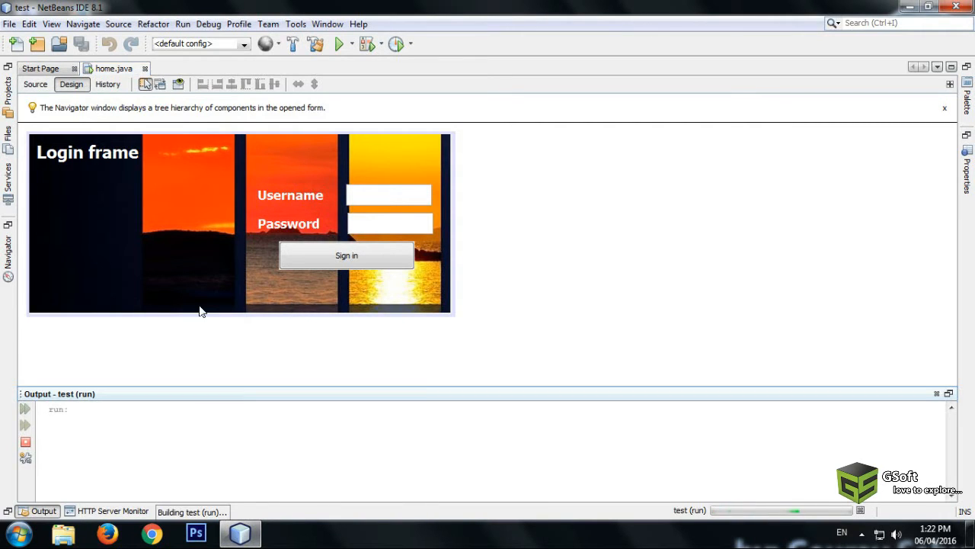
click(338, 43)
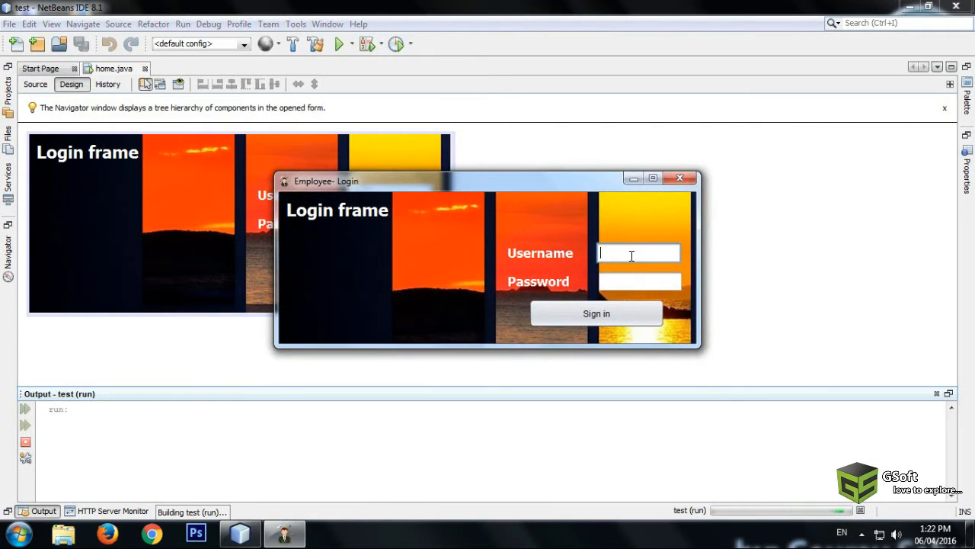
text(admin)
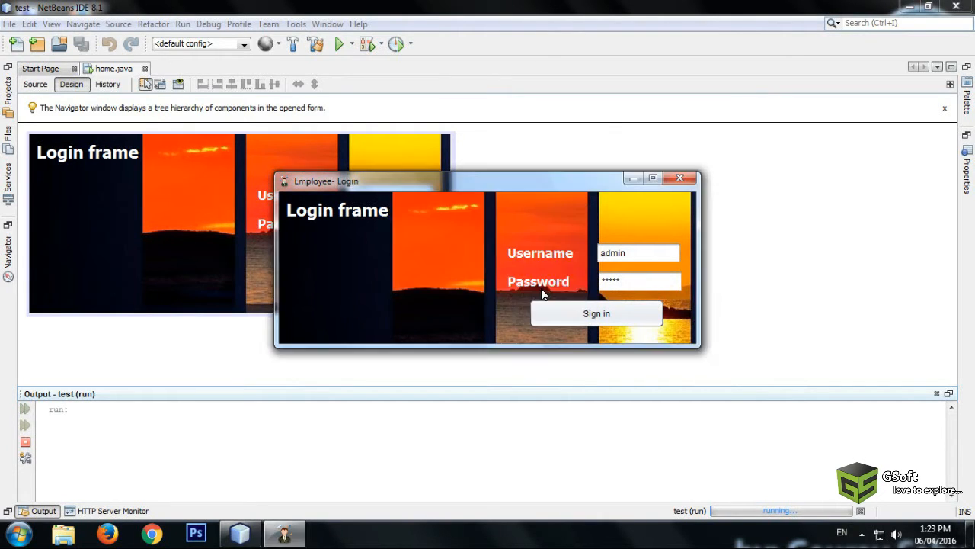
click(679, 178)
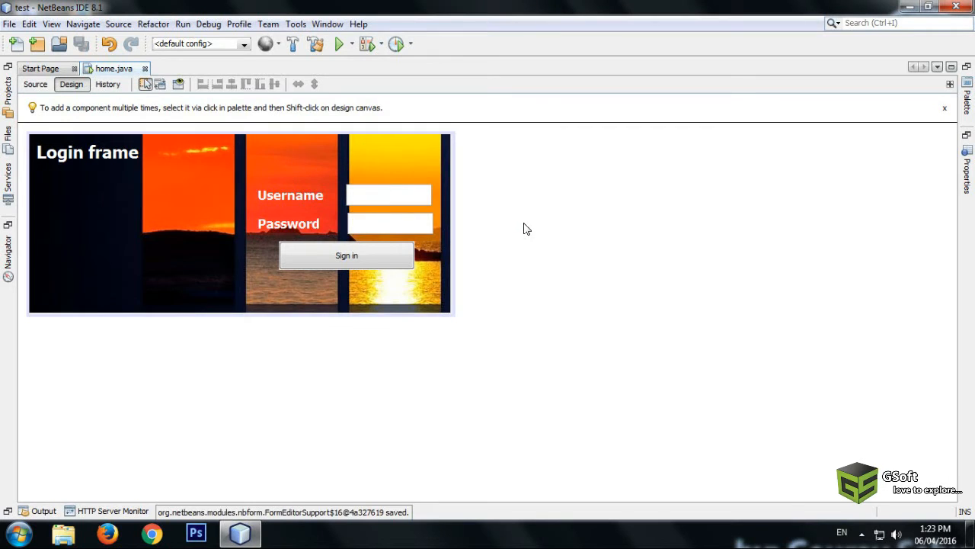
mouse_move(412, 225)
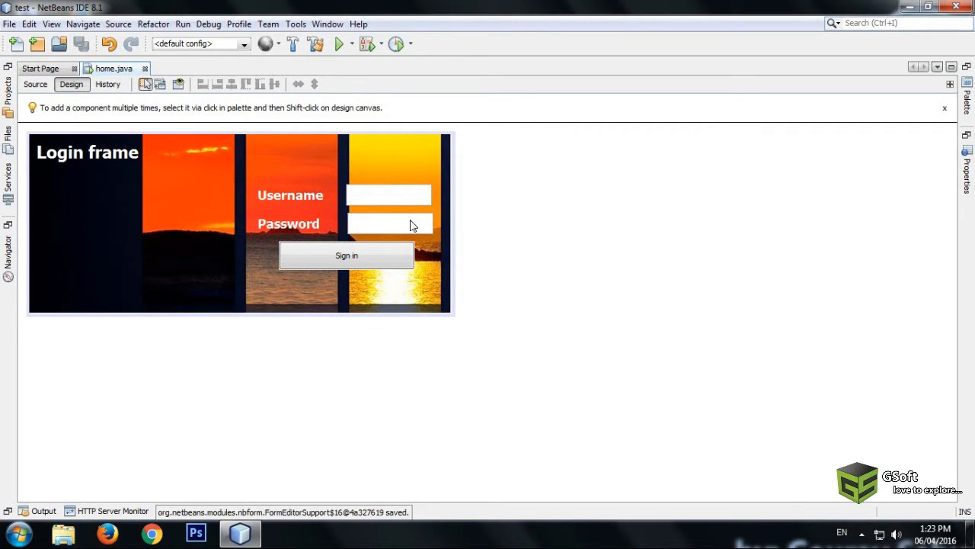
Step: Bring up the password field's Events menu to reach its Key event choices
right_click(389, 223)
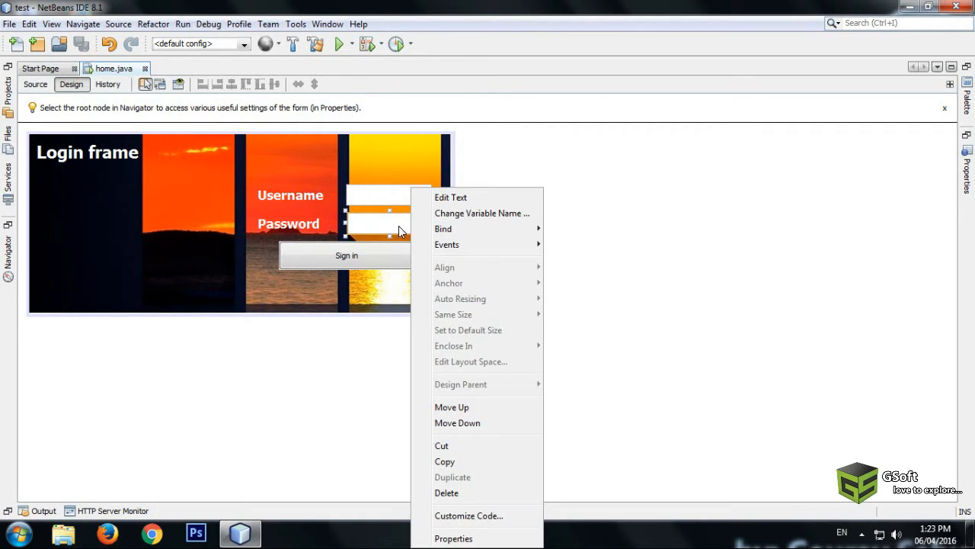
click(446, 244)
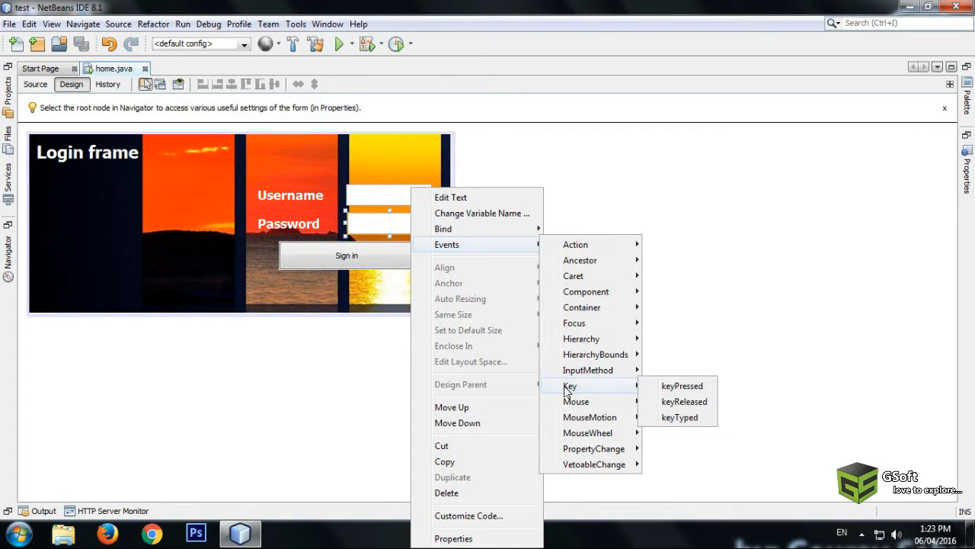
mouse_move(680, 385)
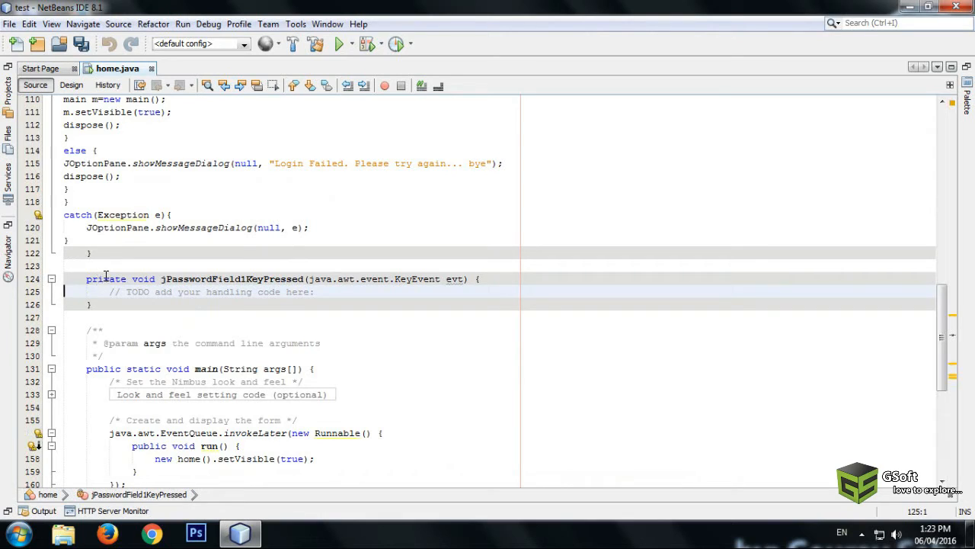
Step: Write an empty if(){ } block in jPasswordField1KeyPressed with a new line inside it
text(if)
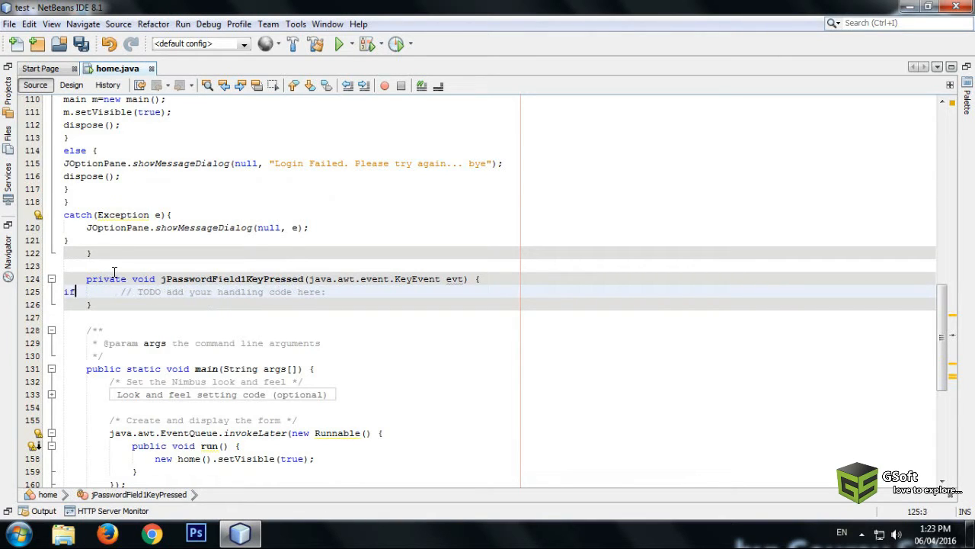
text(())
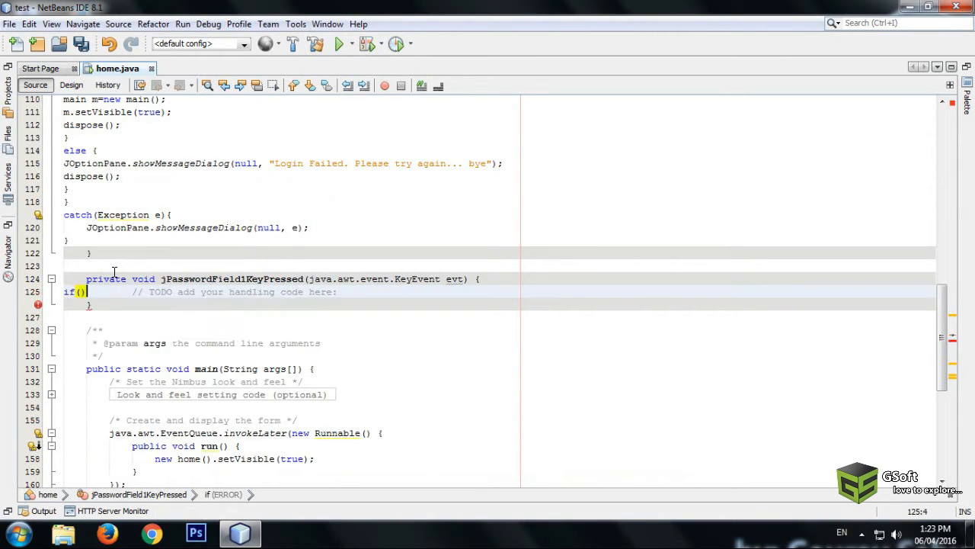
text({)
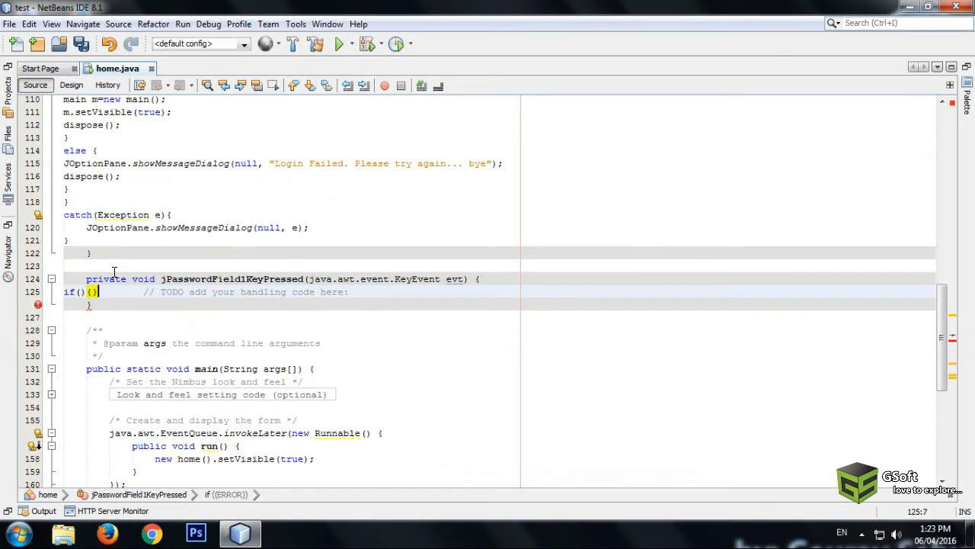
key(Enter)
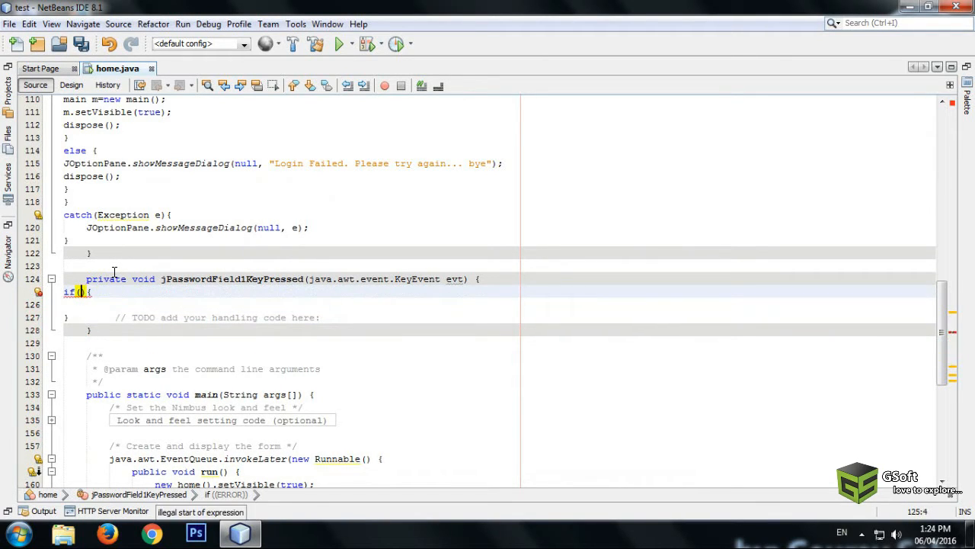
Step: Fill the condition as evt.getKeyCode()=KeyEvent.VK_ENTER using code completion
text(e)
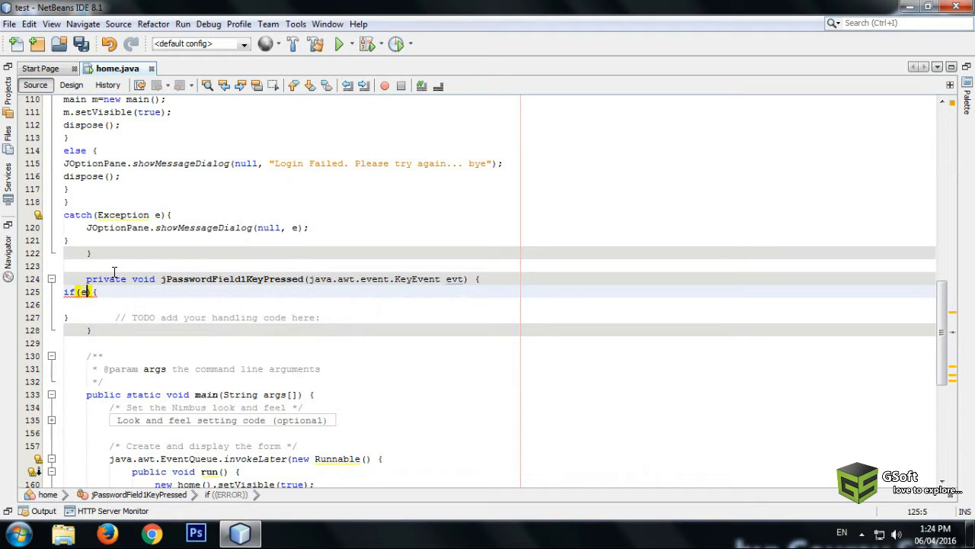
text(vt)
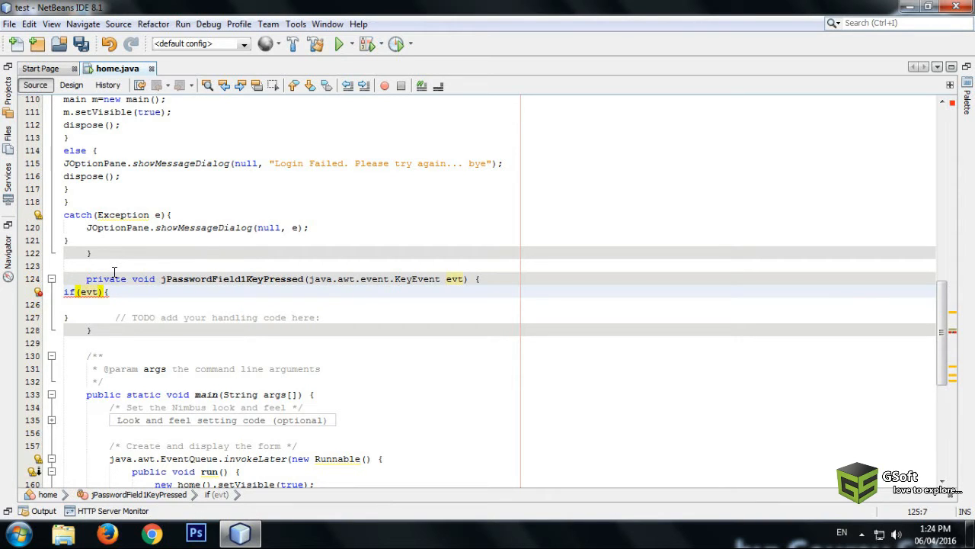
text(.)
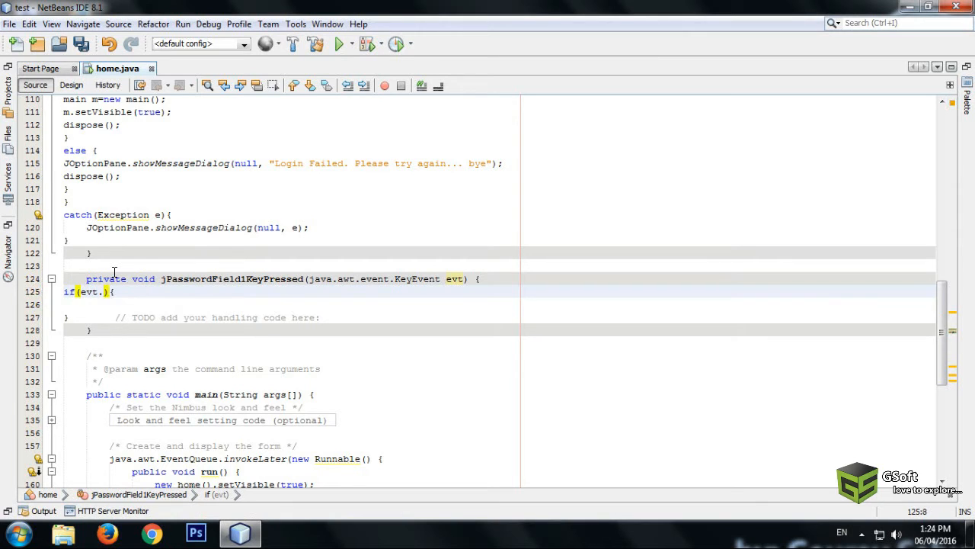
text(get)
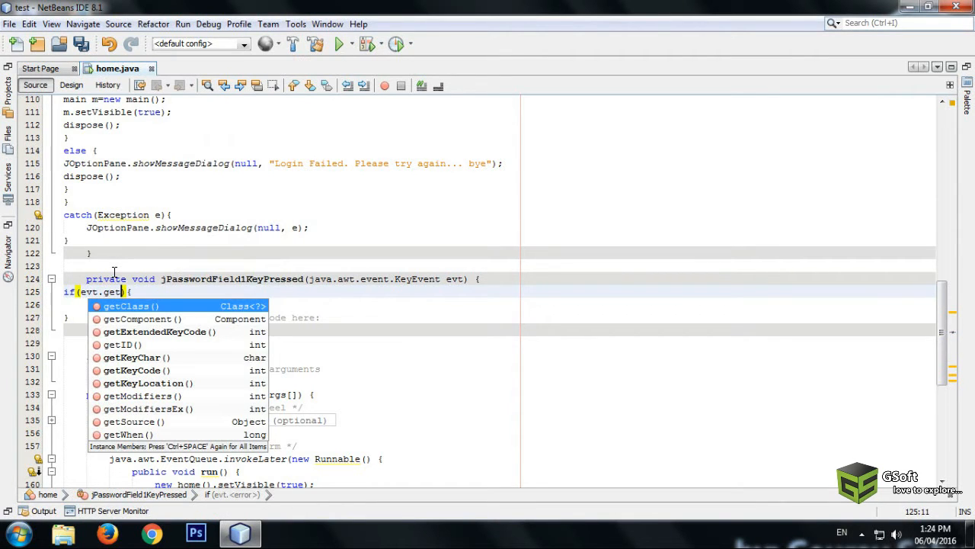
text(KeyCode()
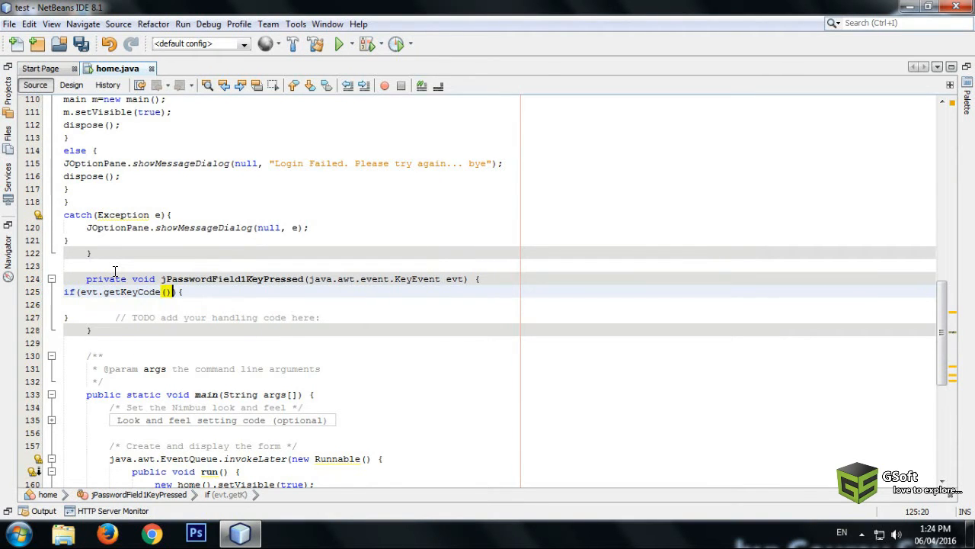
text(=)
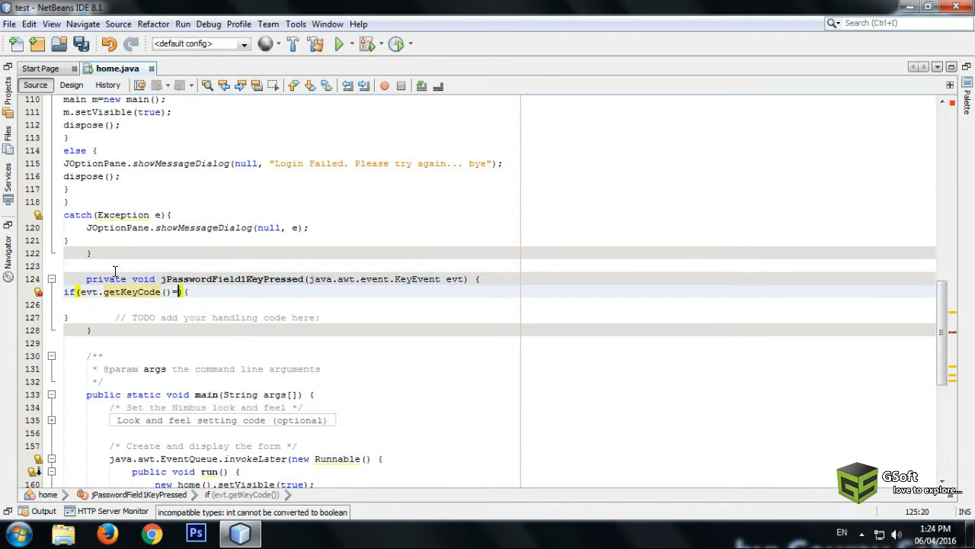
text(K)
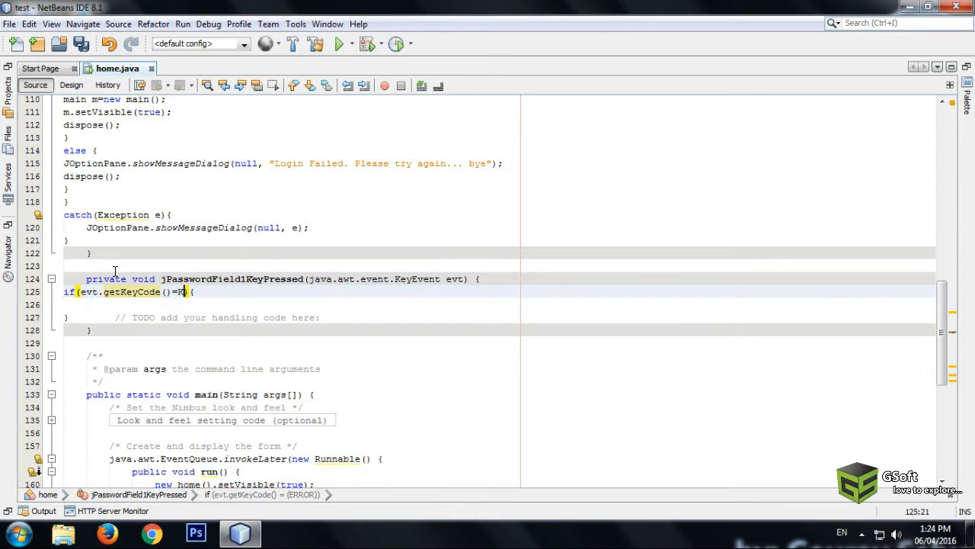
text(eyEvent)
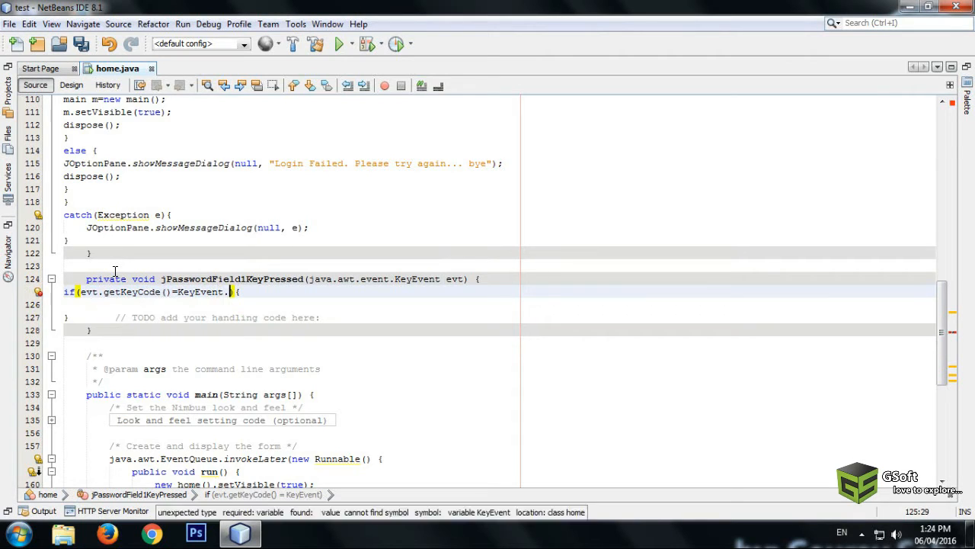
text(.)
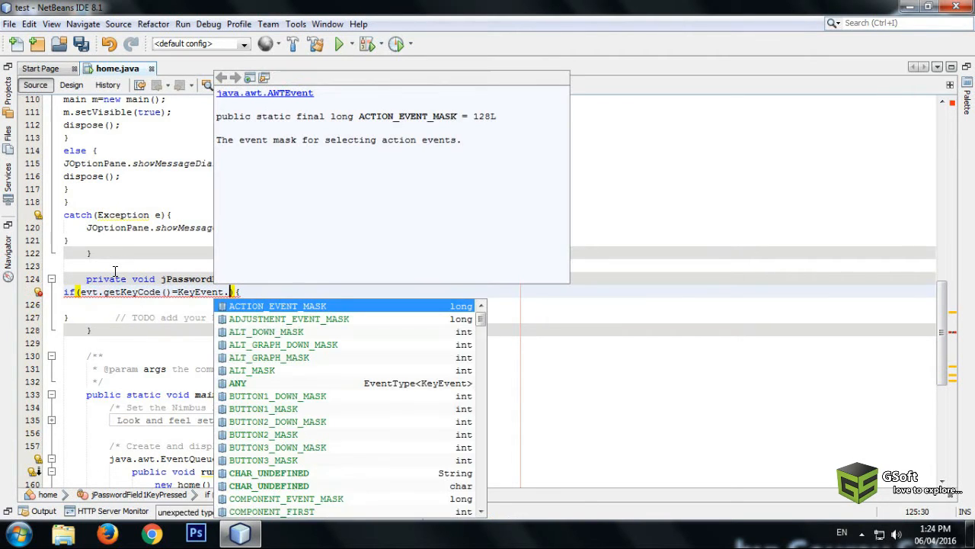
text(vK)
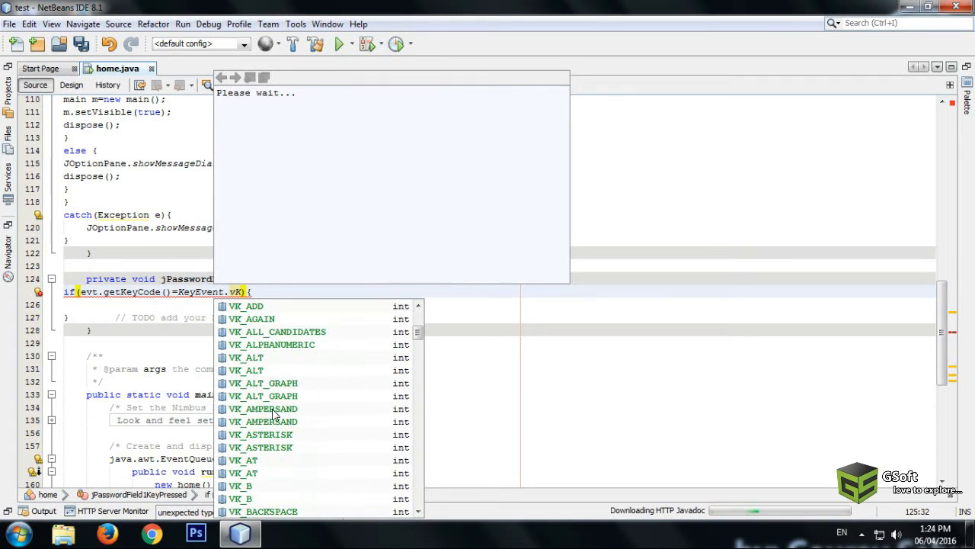
text(1)
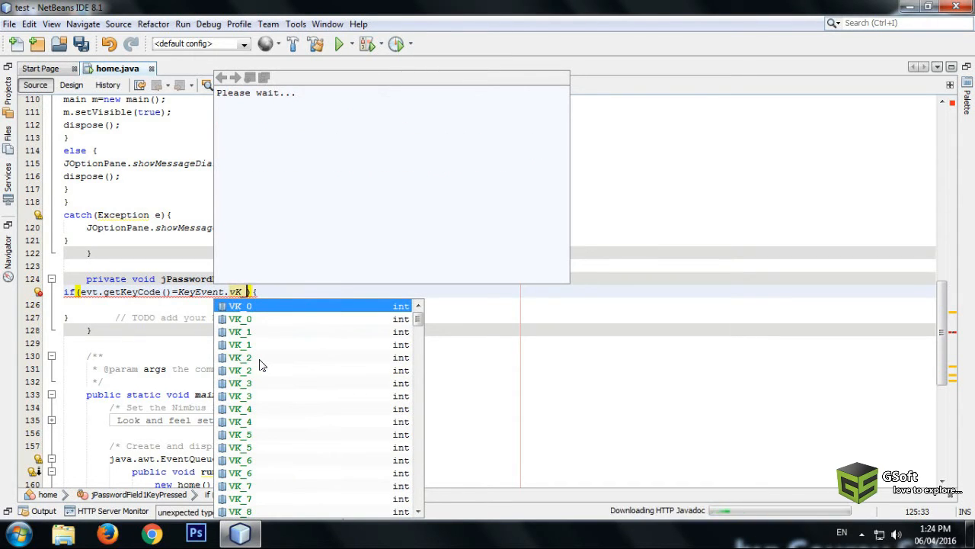
text(ENTER)
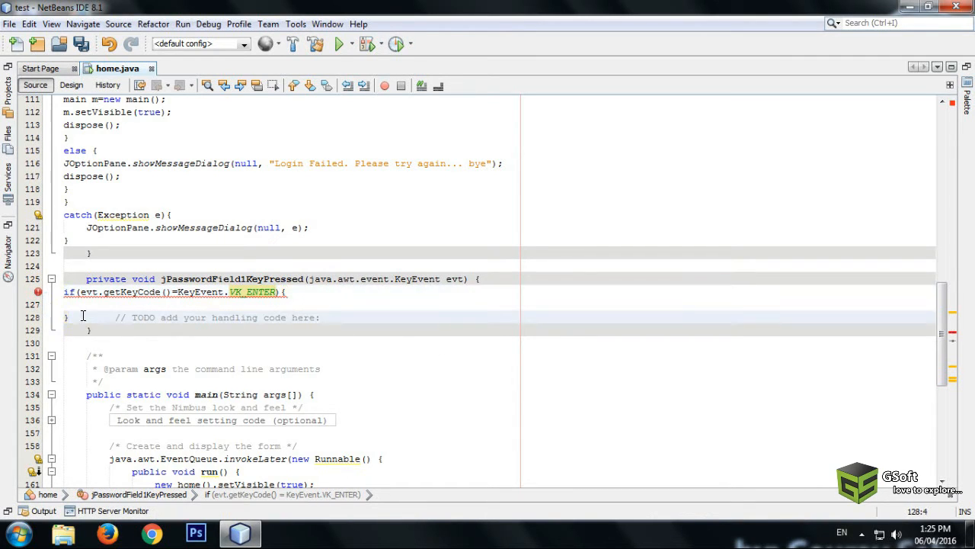
Step: Copy the login code from jButton1ActionPerformed into the Enter-key if block and fix = to ==
click(71, 84)
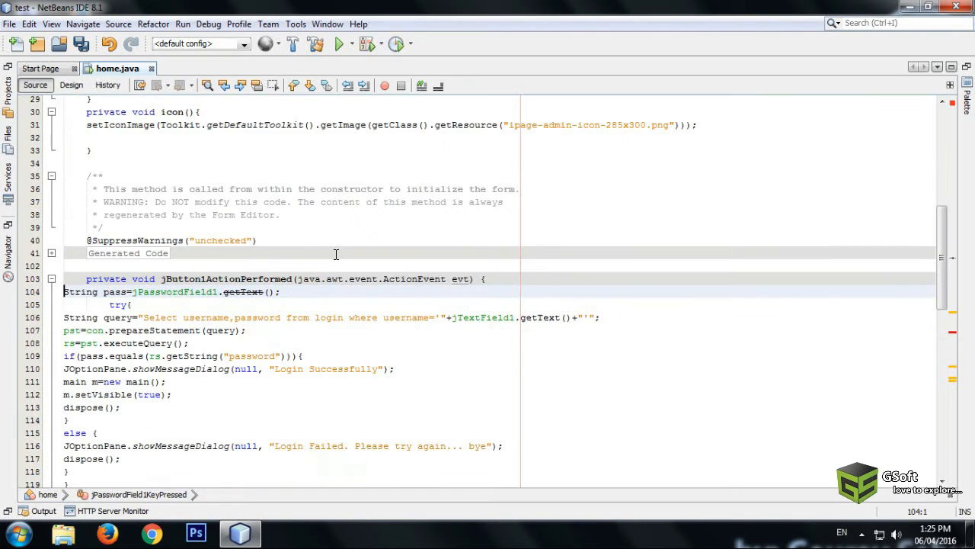
scroll(down, 3)
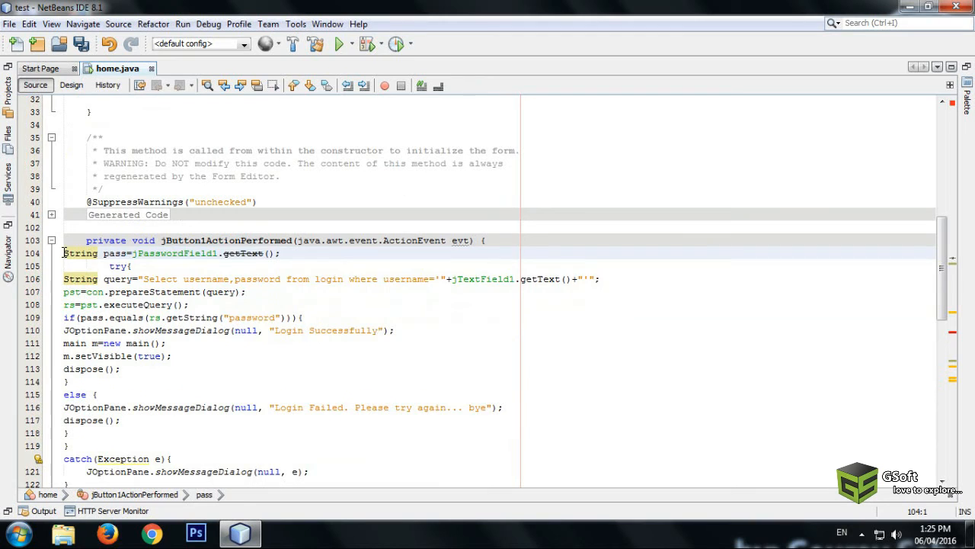
scroll(down, 3)
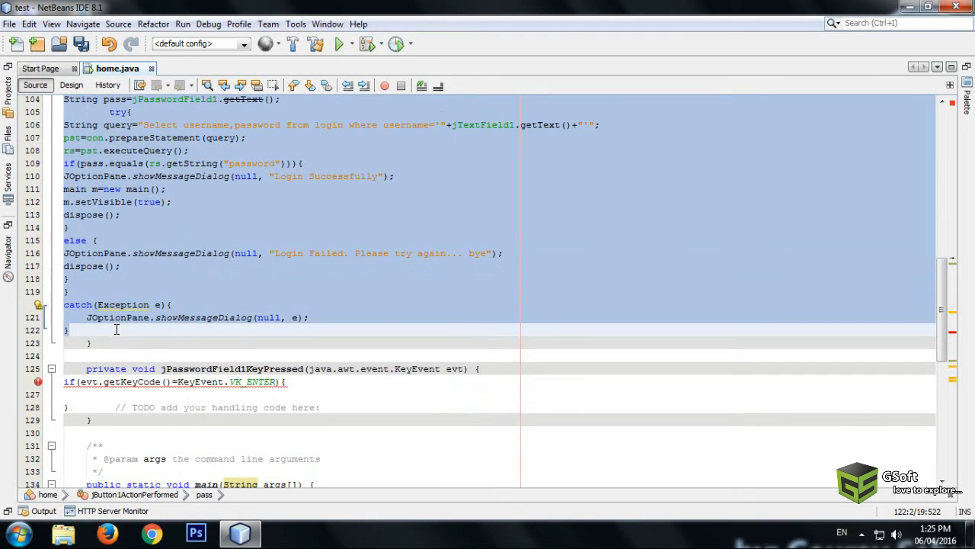
right_click(116, 329)
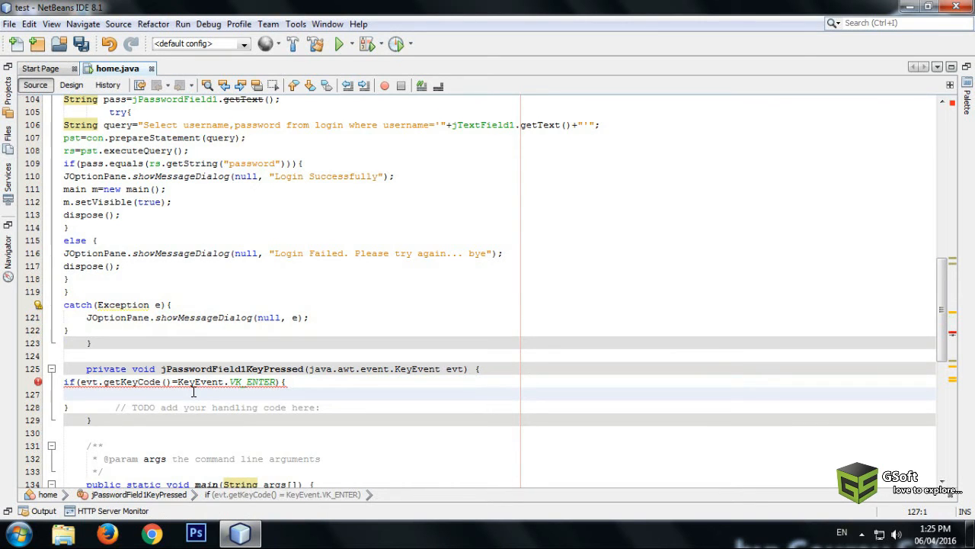
scroll(down, 3)
text(= )
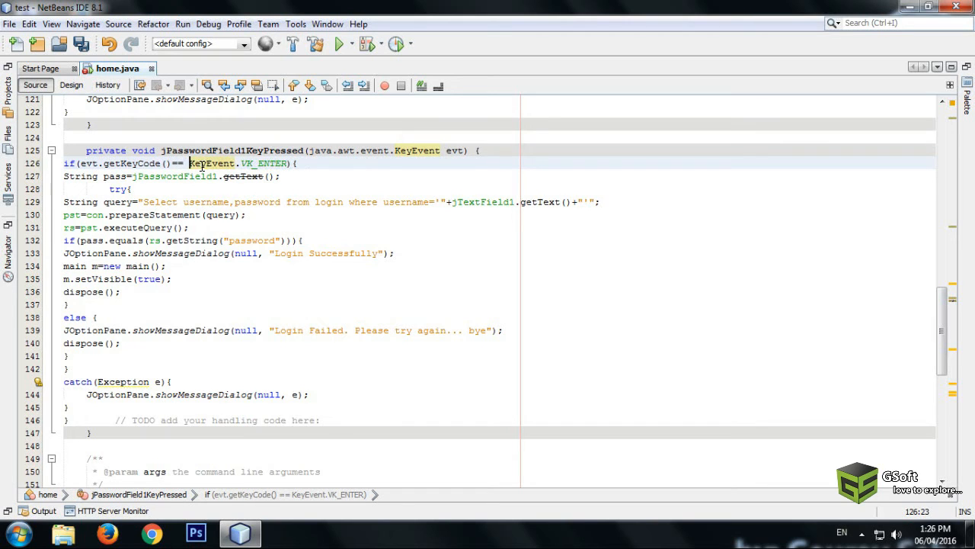
Step: Run the project and enter username admin with its password in the login frame
click(71, 84)
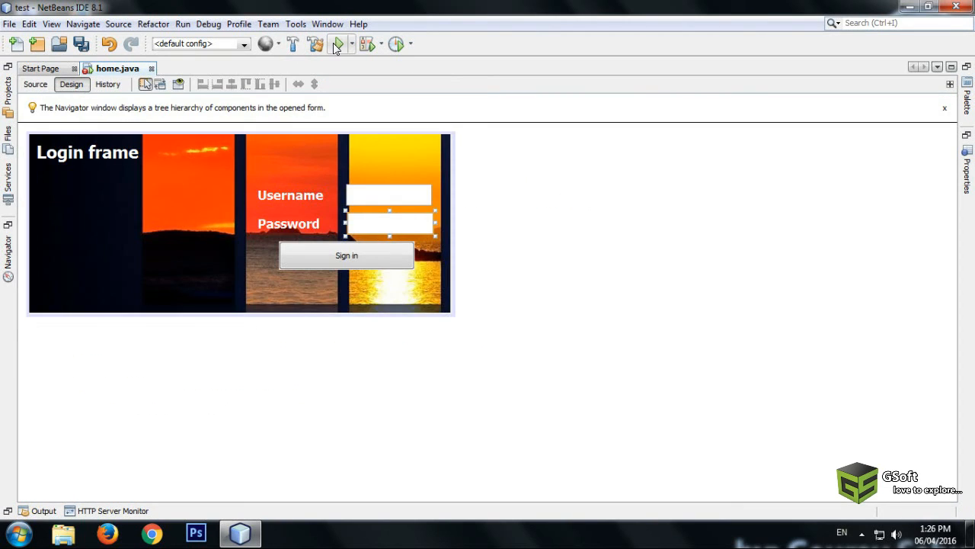
click(338, 43)
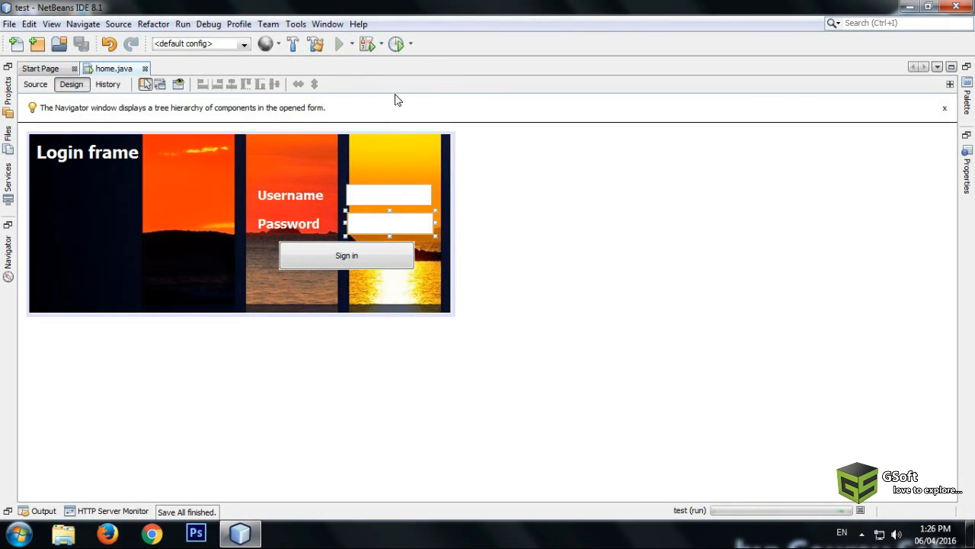
click(338, 44)
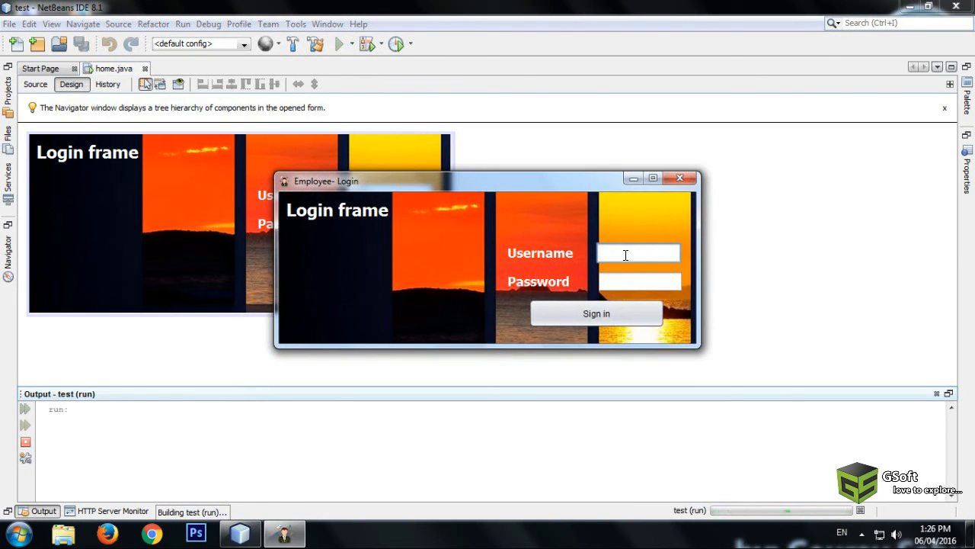
text(a)
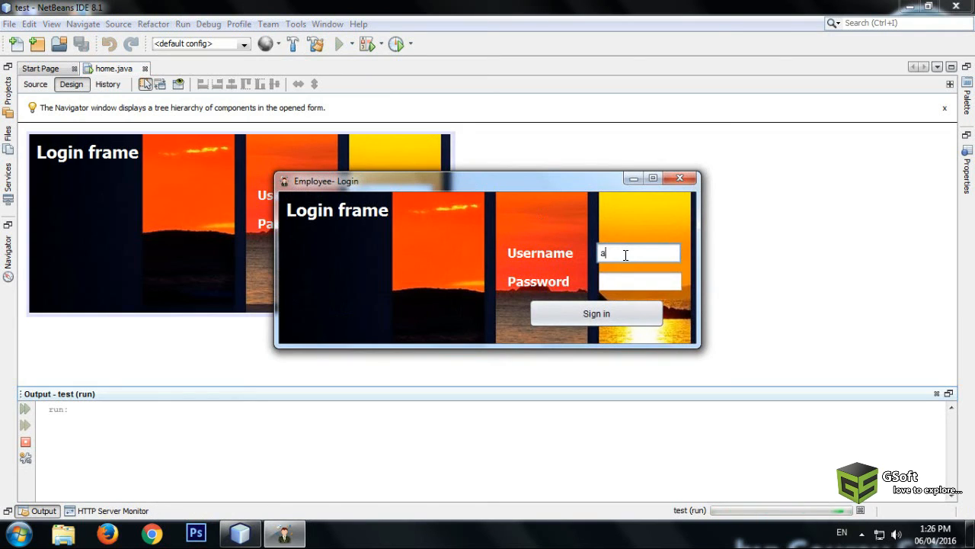
text(dmin)
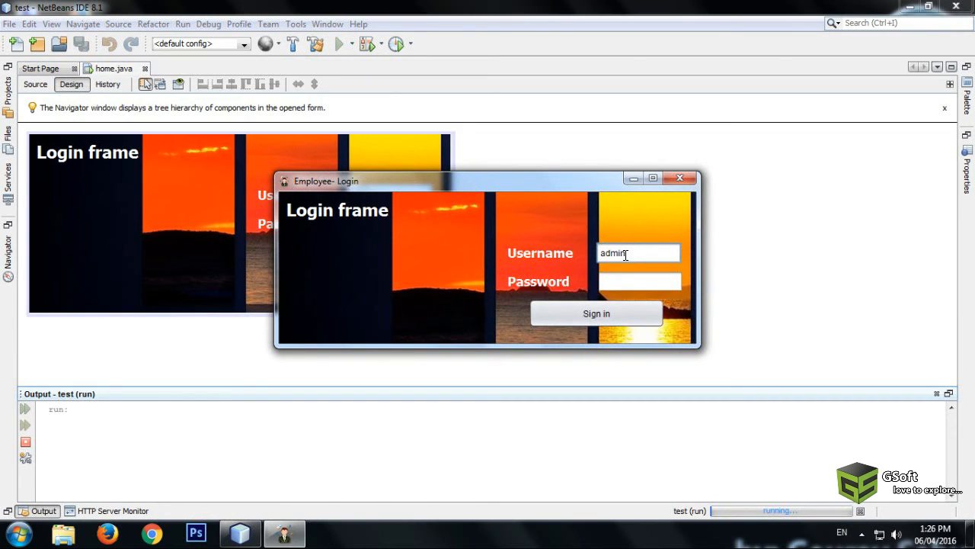
text(***)
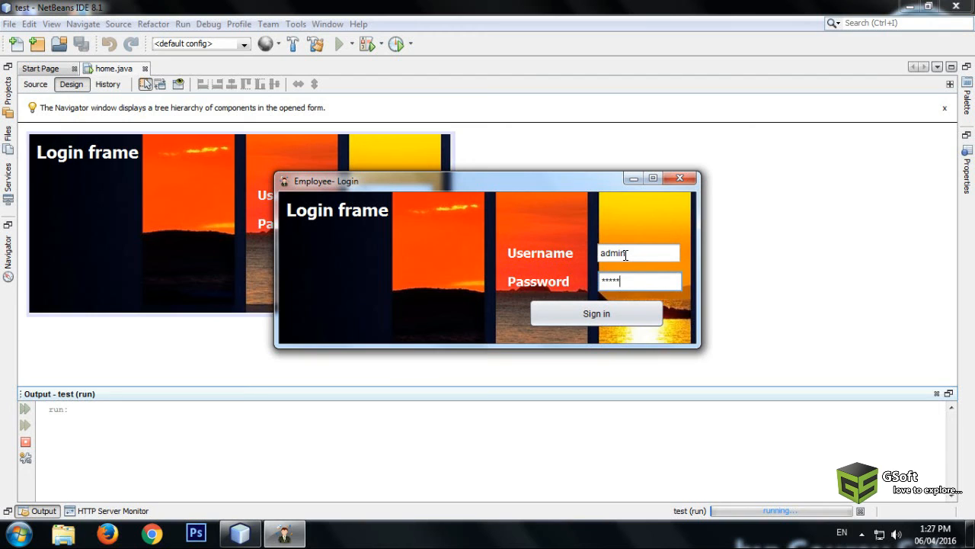
Step: Log in, dismiss the Login Successfully message, close the registration window and return to Source view
click(597, 313)
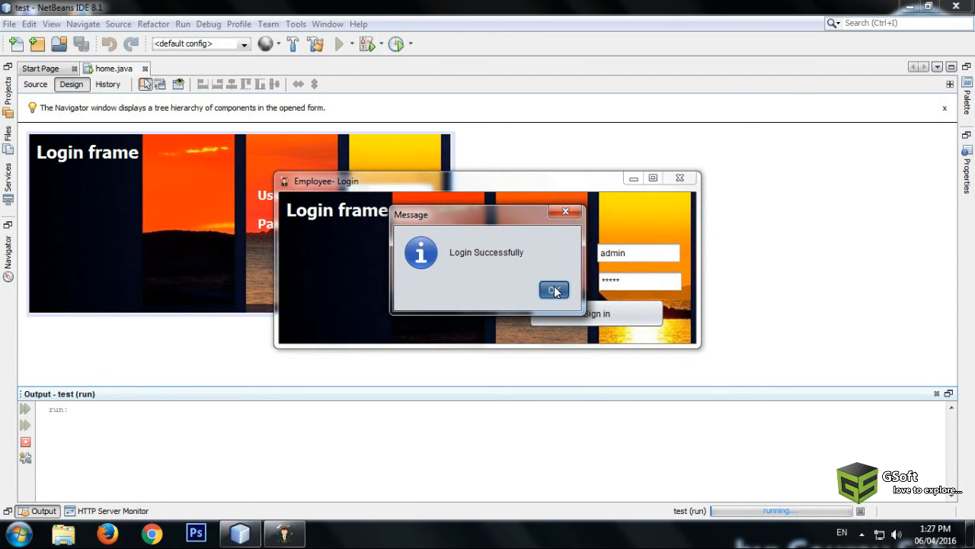
click(554, 290)
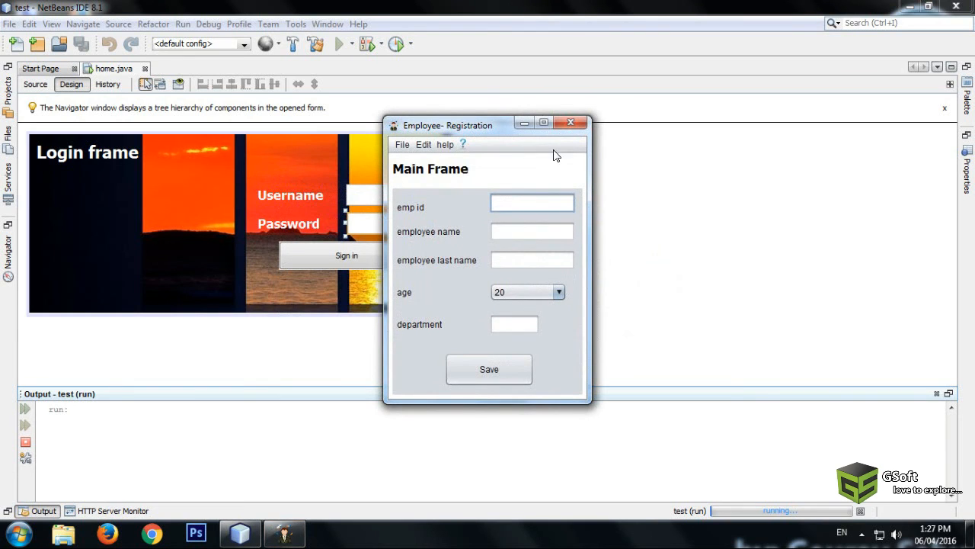
click(570, 122)
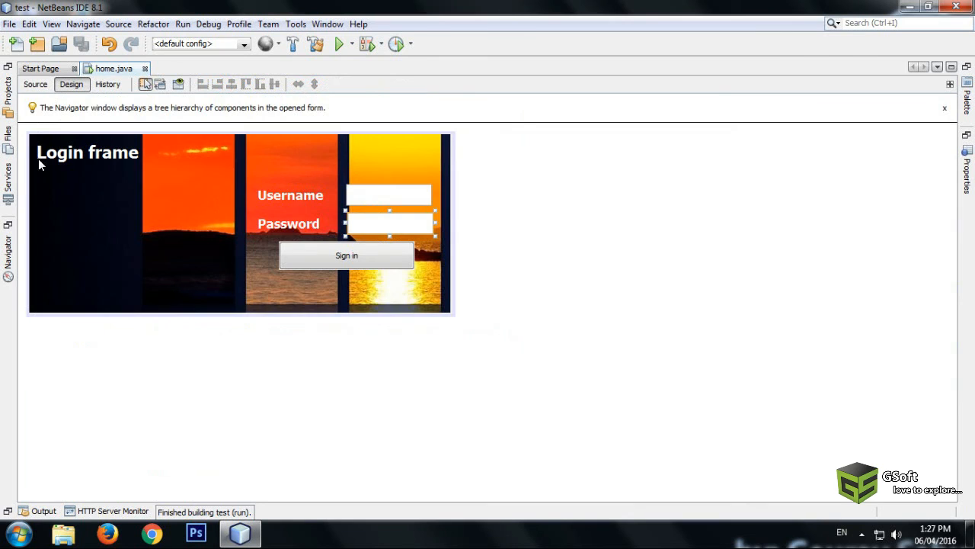
click(35, 84)
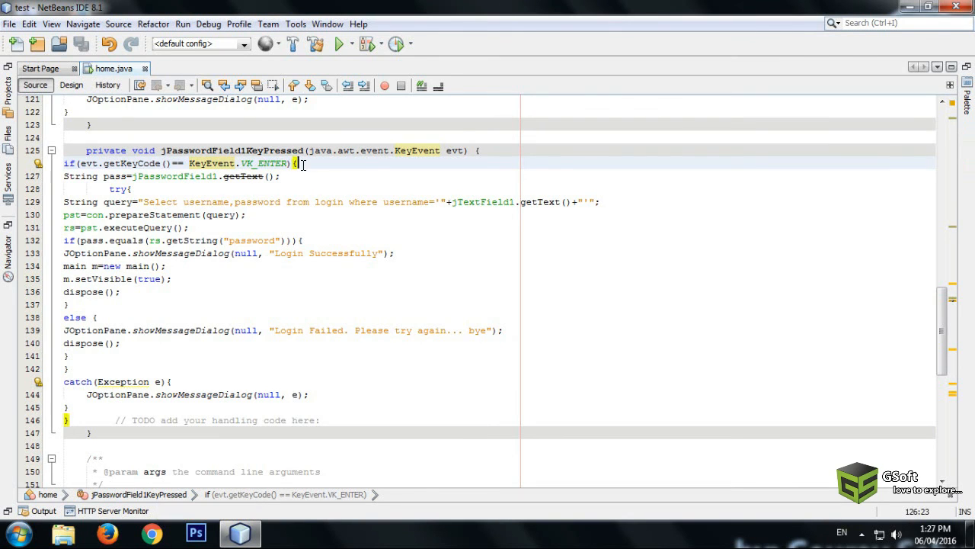